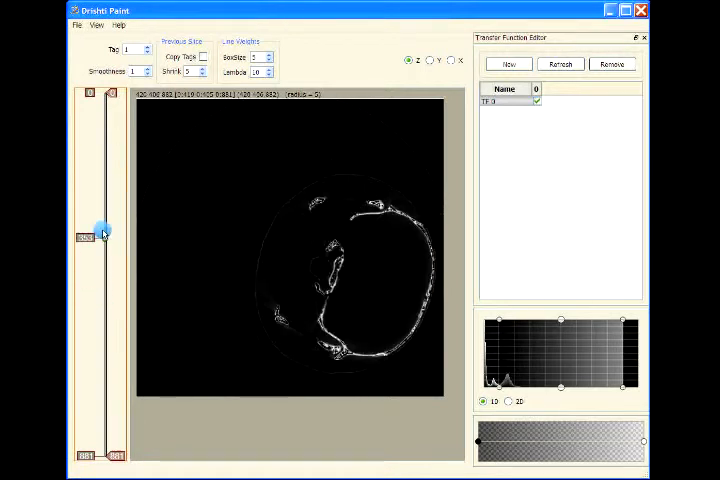
Step the slice slider down from the skull until a thoracic slice with ribs and lungs appears
drag(102, 228, 102, 200)
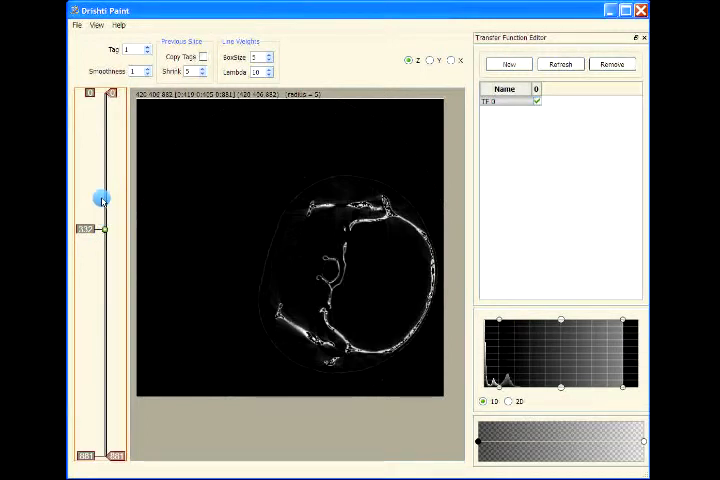
drag(100, 200, 100, 244)
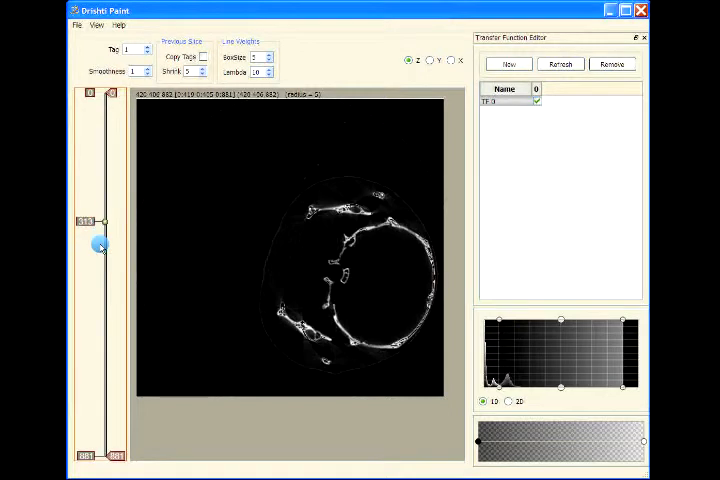
drag(100, 246, 100, 312)
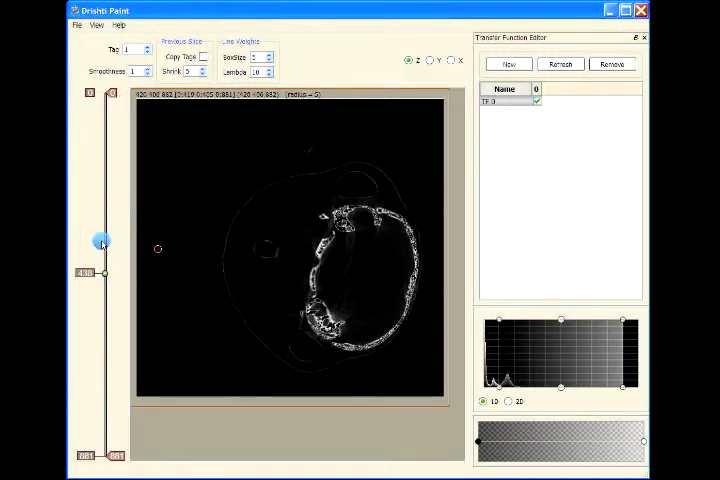
drag(102, 244, 102, 248)
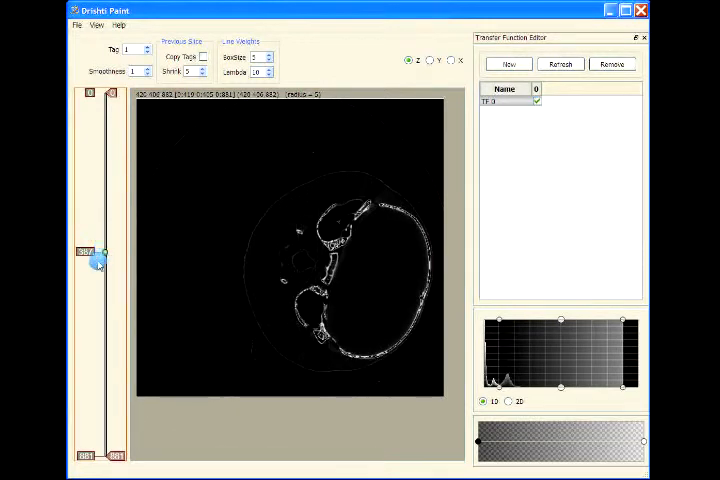
drag(102, 256, 102, 300)
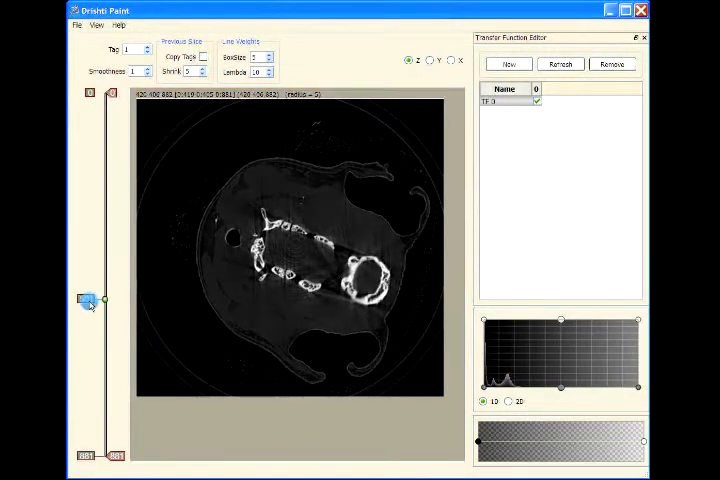
drag(88, 302, 88, 388)
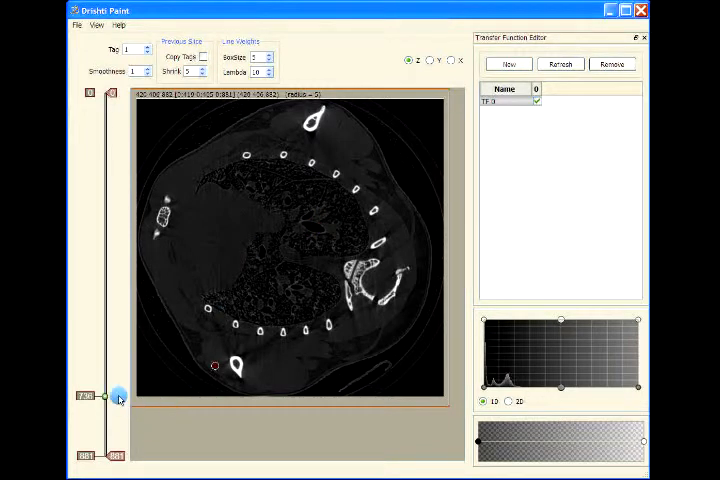
Nudge the slice slider to settle on a nearby lower thoracic slice showing ribs and spine
drag(108, 396, 108, 412)
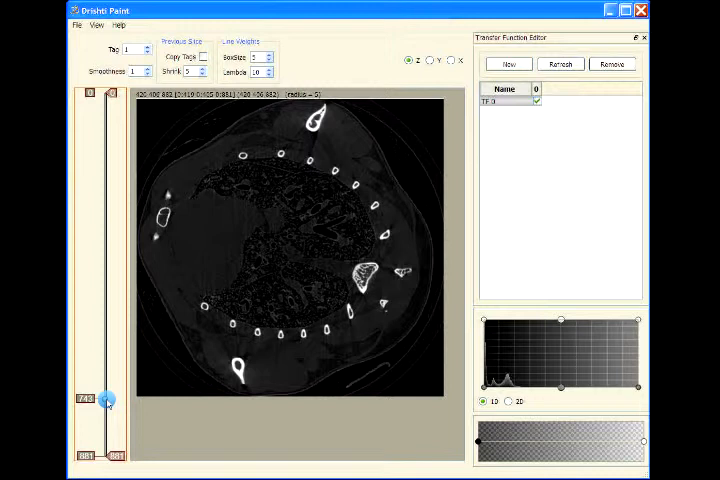
drag(104, 398, 104, 308)
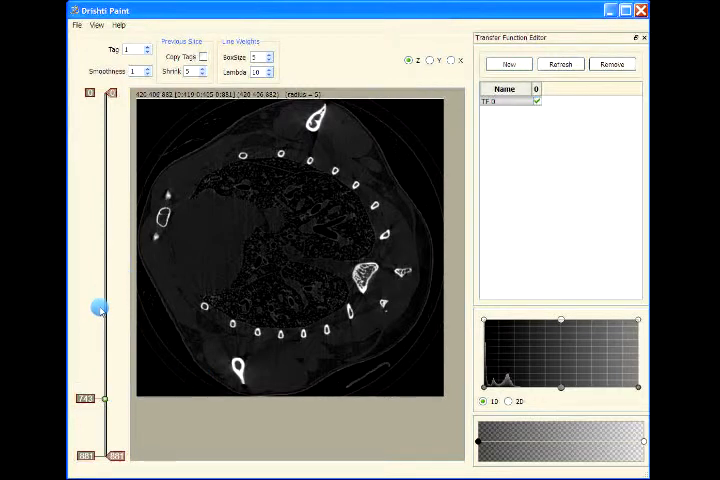
Paint a green tag stroke through the lung centre and red tag strokes along the rib cage
drag(100, 308, 94, 412)
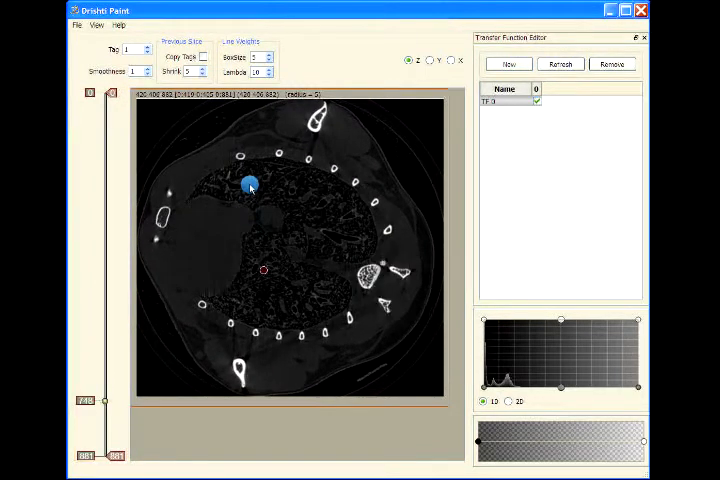
drag(250, 184, 252, 264)
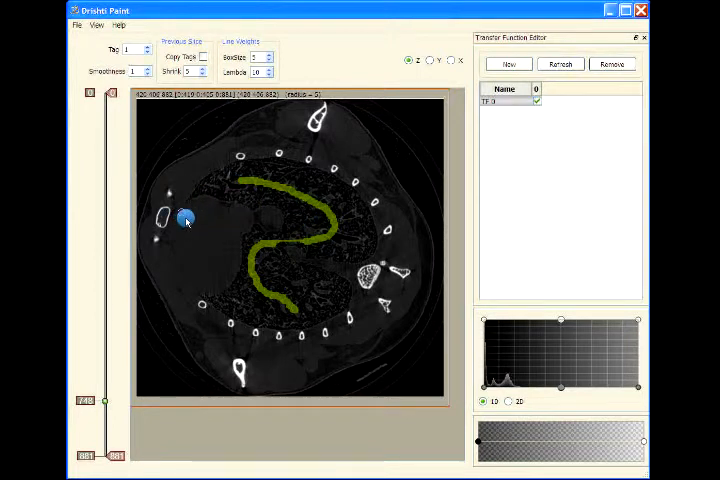
drag(184, 218, 270, 216)
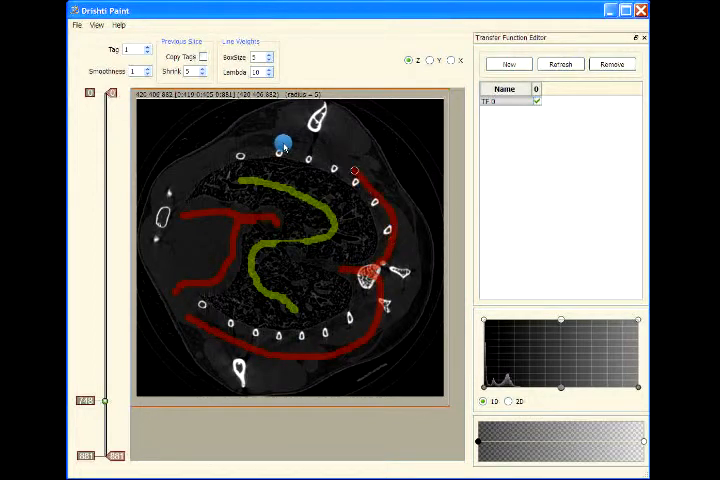
Region-grow the green tag from its stroke to fill the lungs inside the red rib boundaries
drag(280, 142, 164, 236)
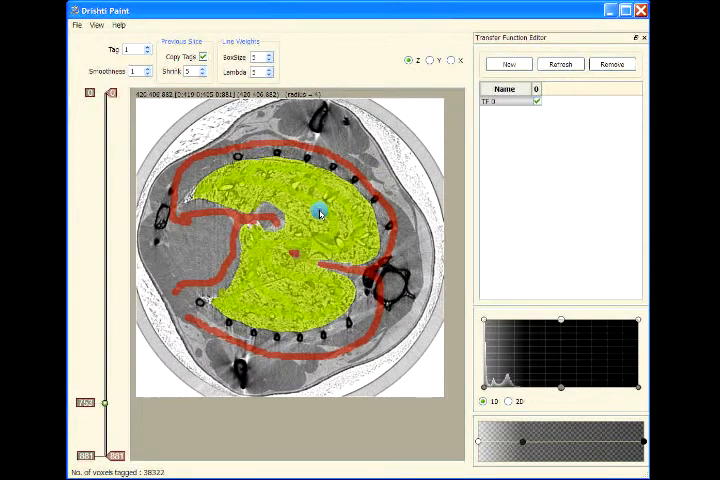
Brush tags over lung and airway regions on further slices, moving through the volume
click(318, 212)
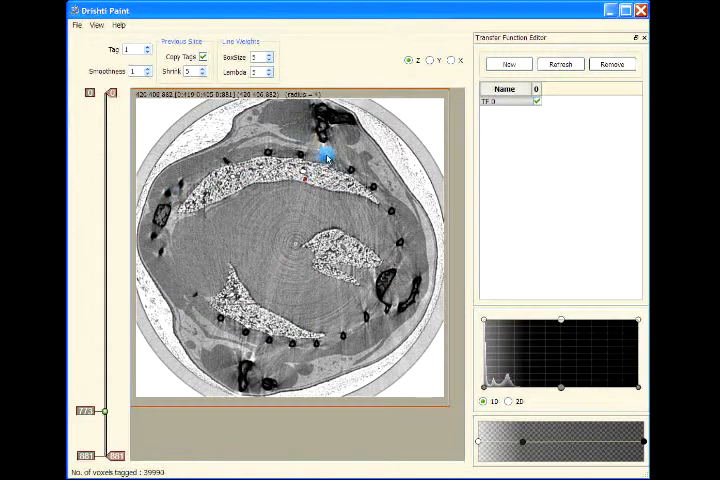
mouse_move(300, 204)
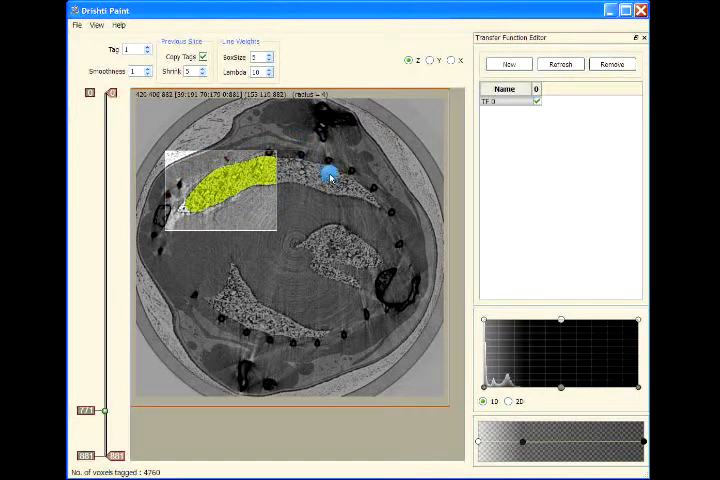
mouse_move(320, 276)
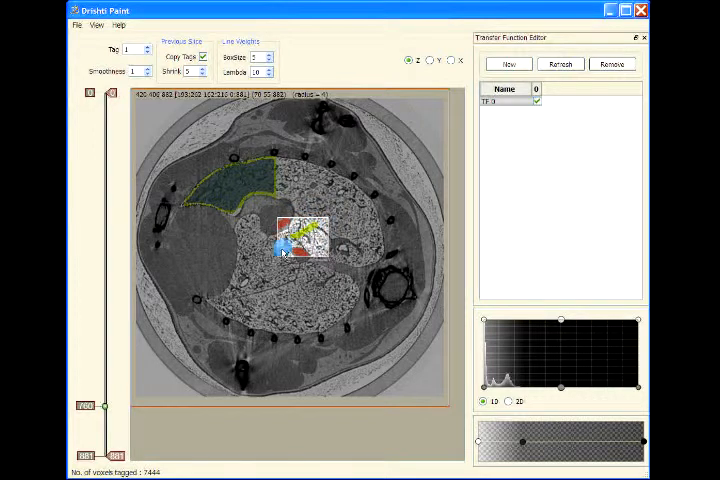
click(300, 244)
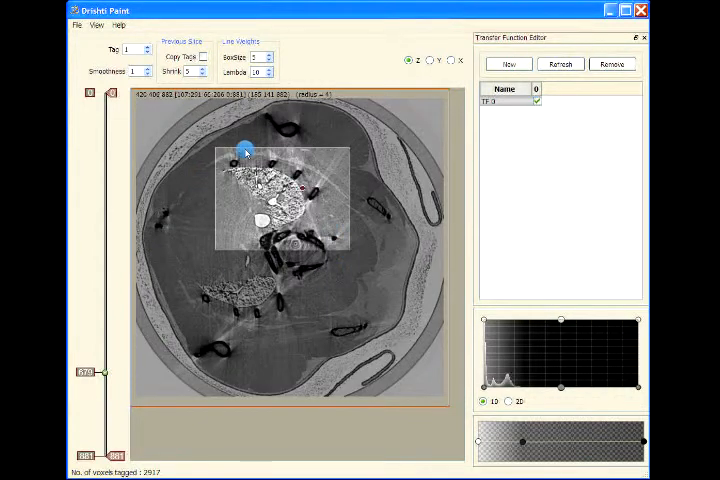
Outline the central lung region in red, fill it with the green tag, and move to another slice
drag(244, 150, 318, 220)
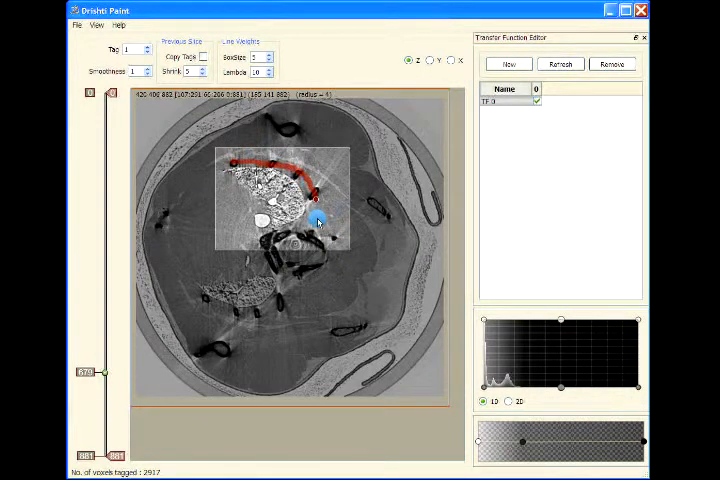
drag(318, 222, 244, 240)
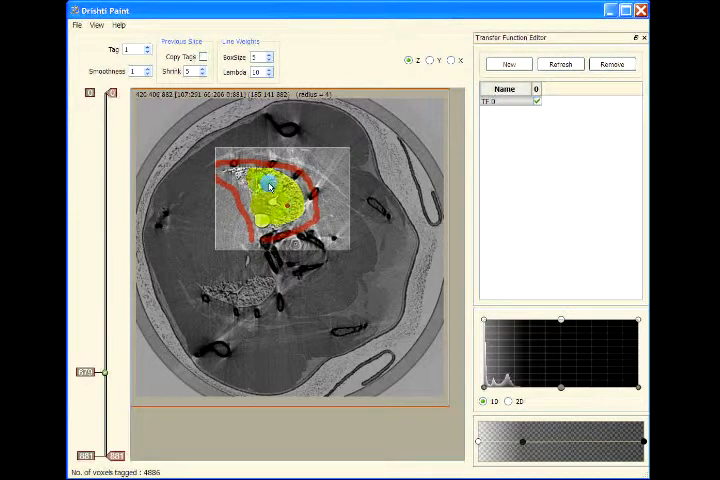
drag(270, 188, 240, 218)
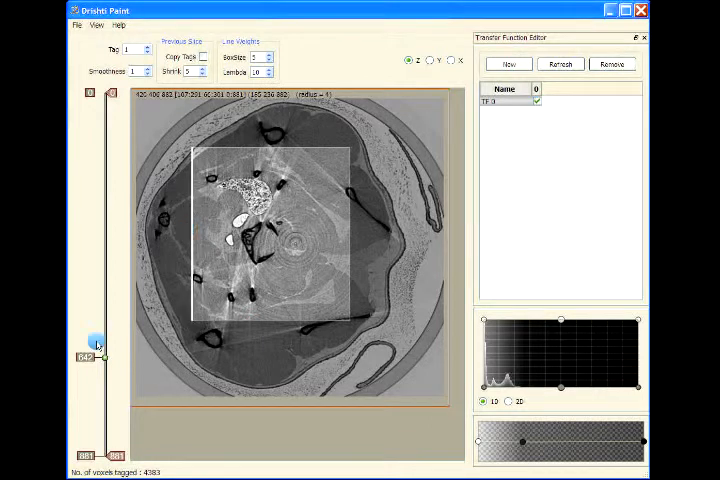
Move the slice slider up to a slice roughly midway through the volume
drag(96, 344, 104, 256)
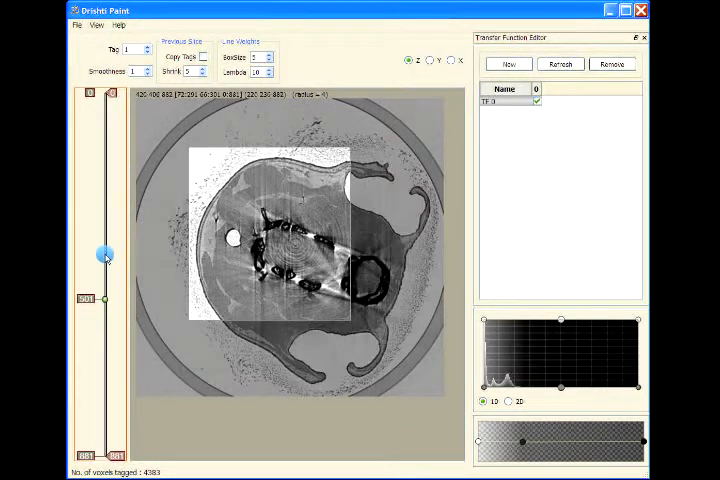
drag(104, 256, 100, 208)
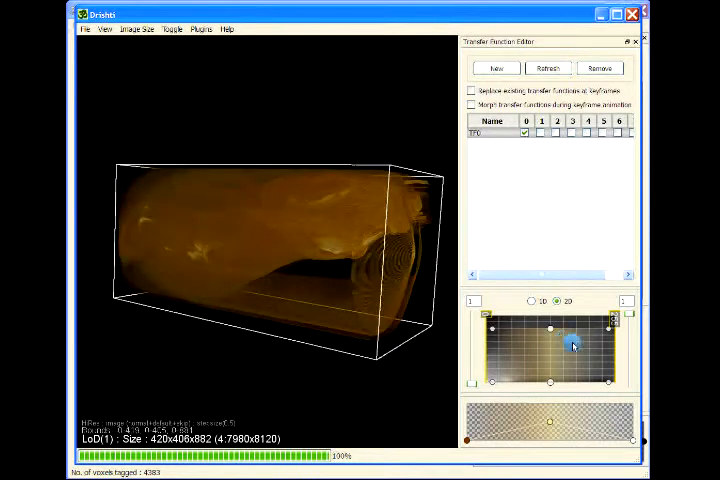
Raise the transfer-function opacity so the volume renders as an opaque golden body, then cut into it
drag(572, 344, 556, 384)
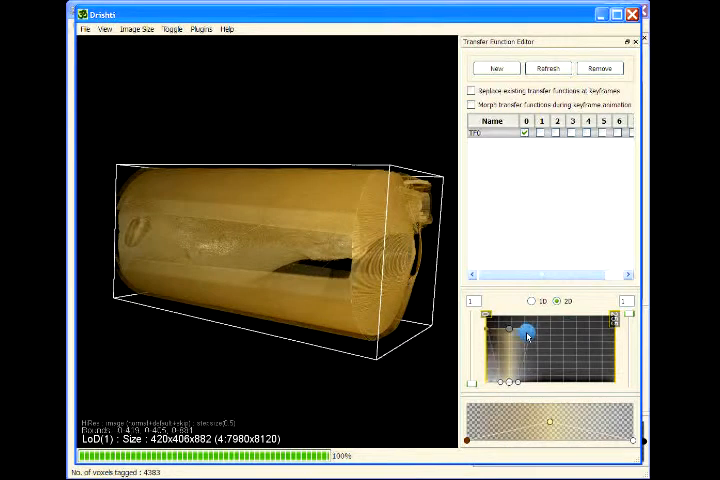
drag(524, 330, 510, 336)
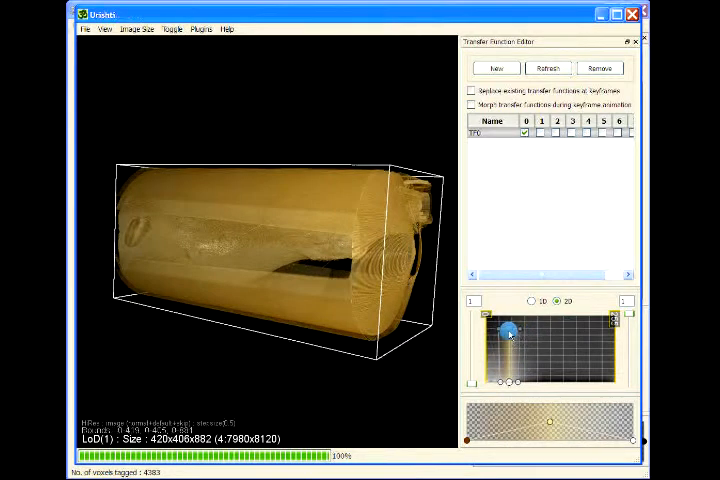
drag(510, 336, 510, 384)
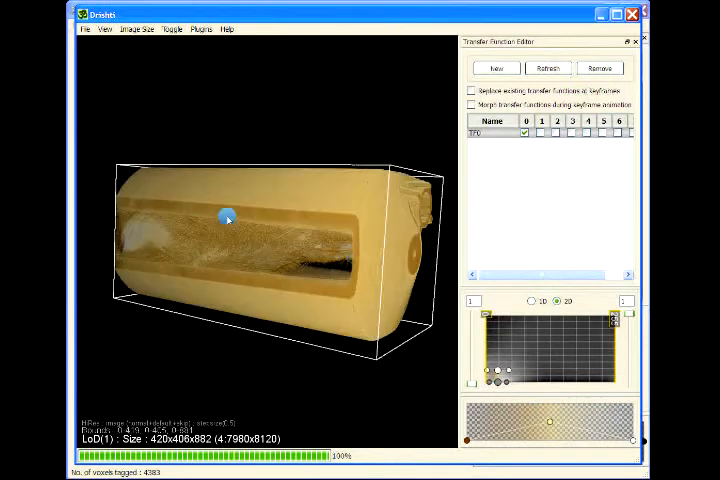
drag(224, 218, 304, 144)
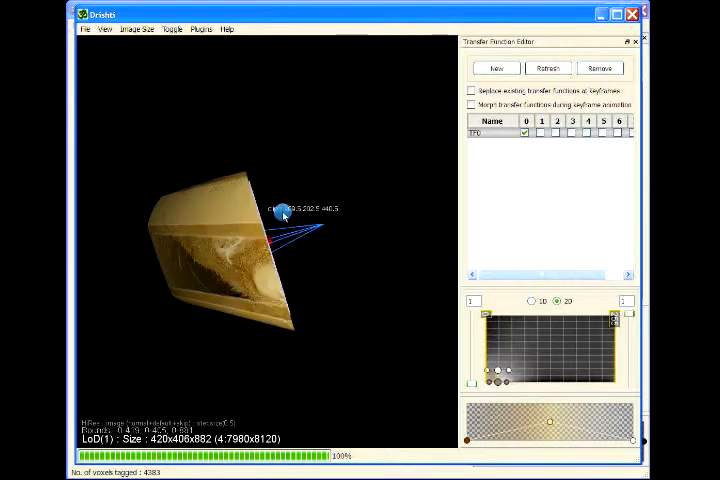
Zoom in on the clipped cross-section and slide the cutting plane through the body
drag(284, 210, 330, 218)
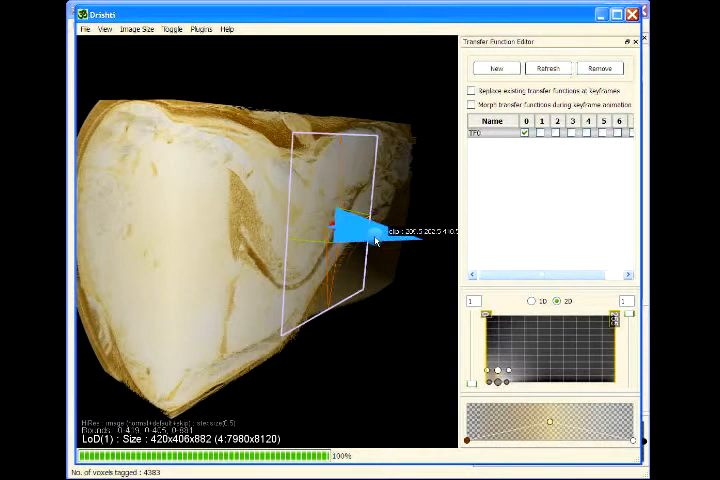
drag(356, 230, 344, 240)
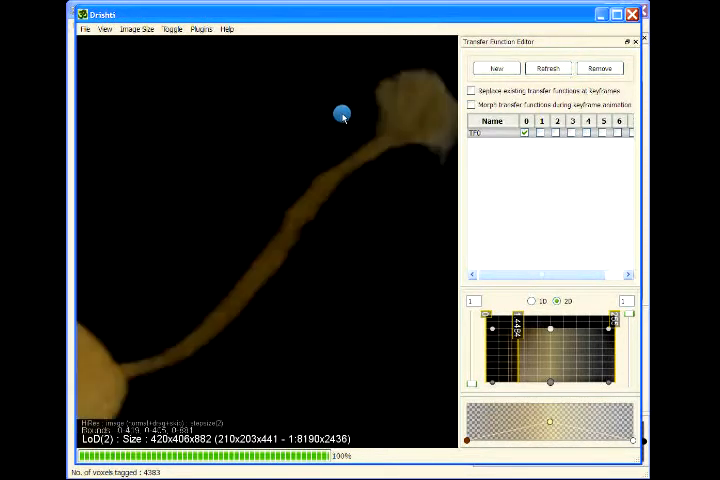
Rotate the tag-only airway rendering to view the branching tube from another angle
drag(342, 114, 278, 380)
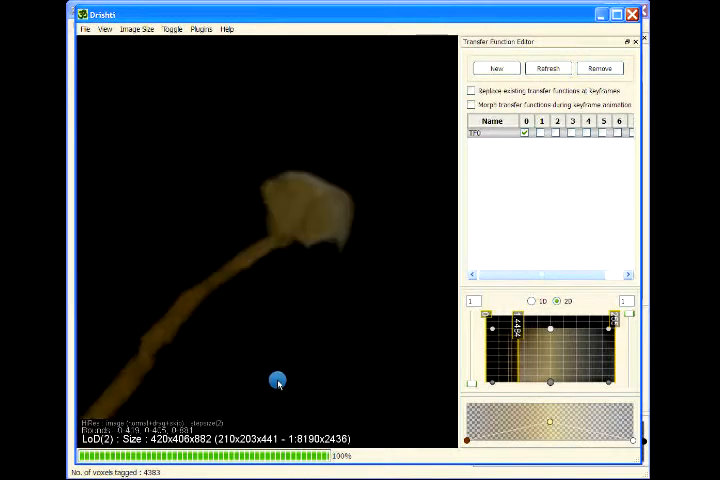